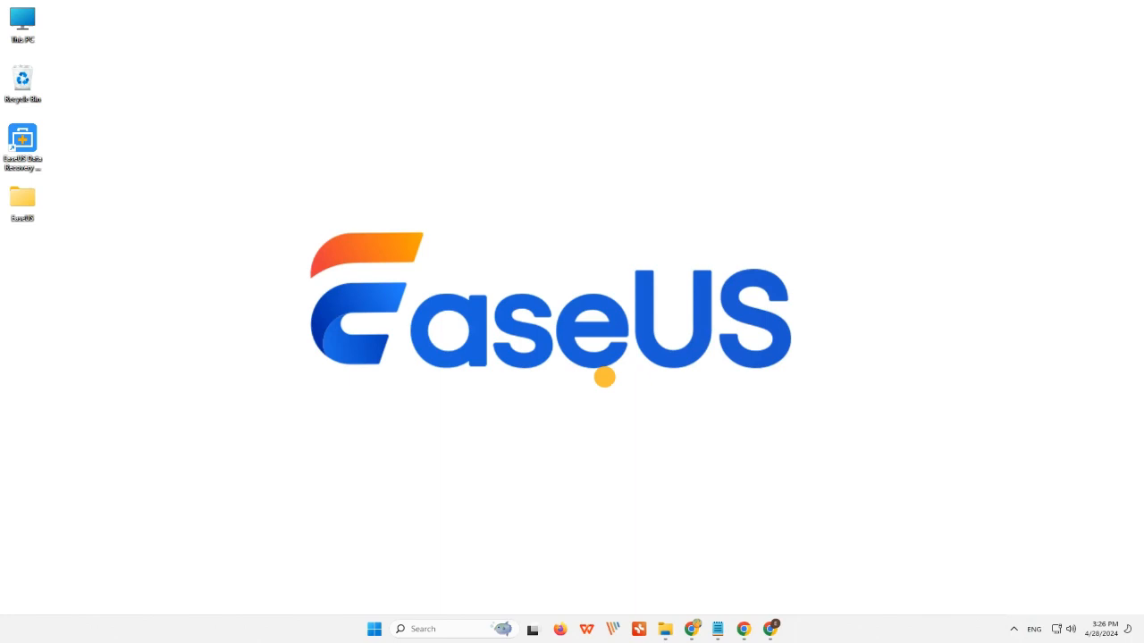
Launch Disk Management from the Start button's system tools menu.
right_click(373, 629)
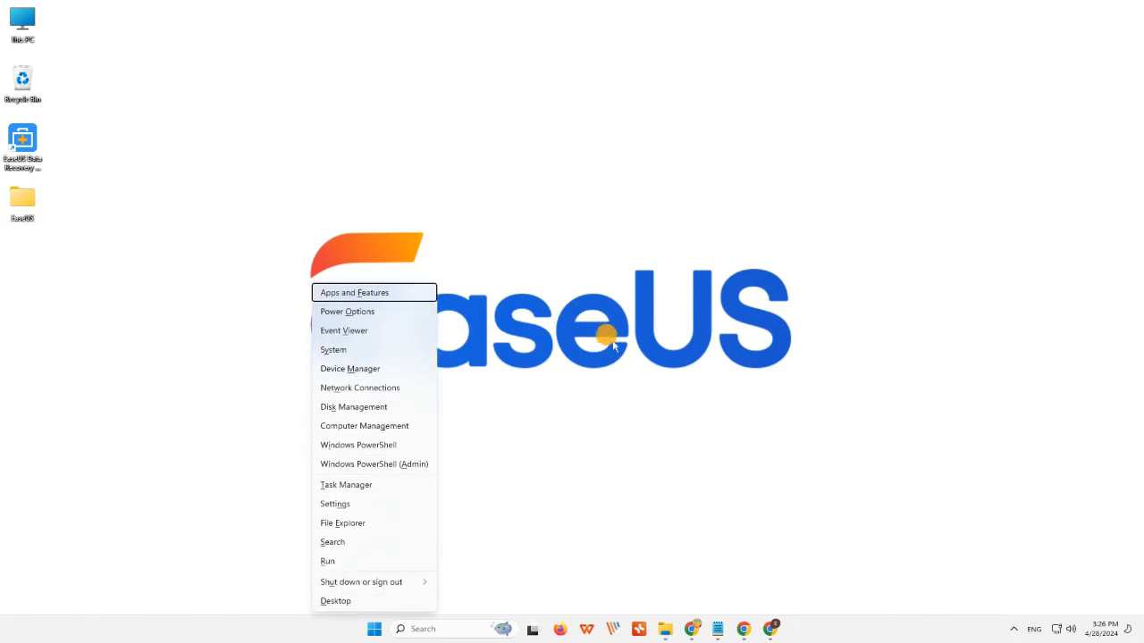
mouse_move(375, 408)
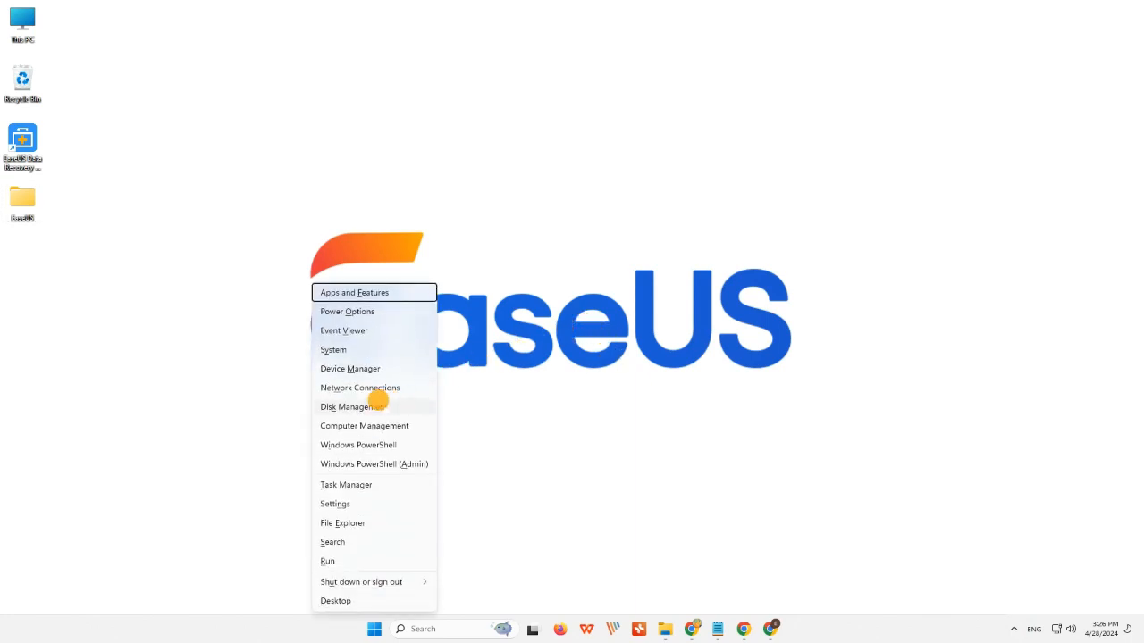
left_click(343, 408)
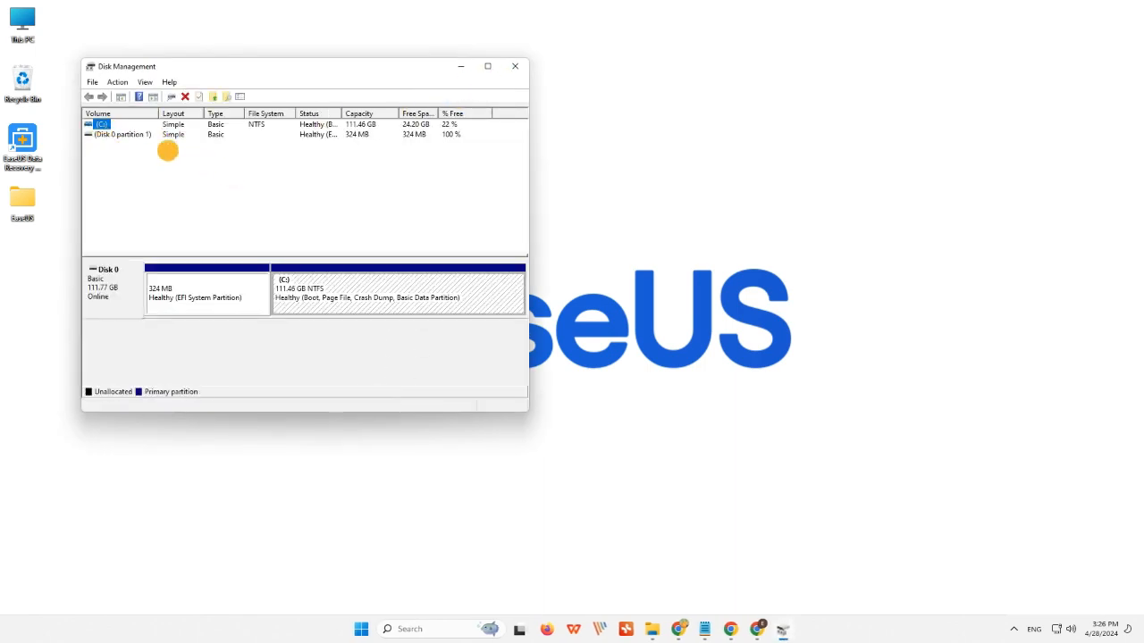
mouse_move(86, 189)
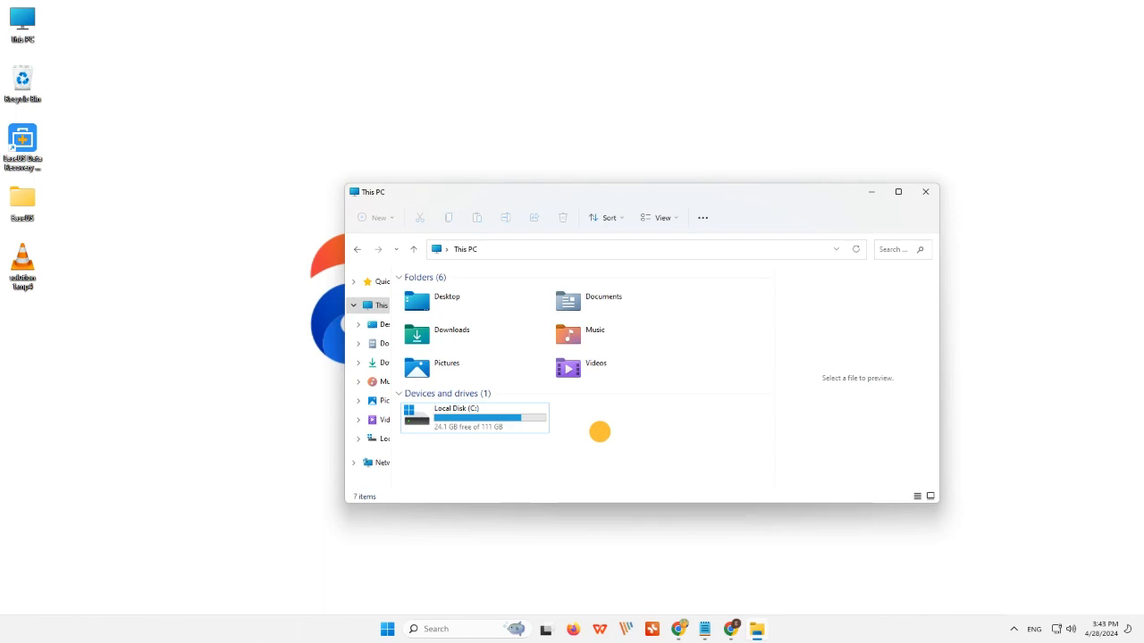
Begin reassigning the removable E: volume's drive letter via Change Drive Letter and Paths.
left_click(925, 191)
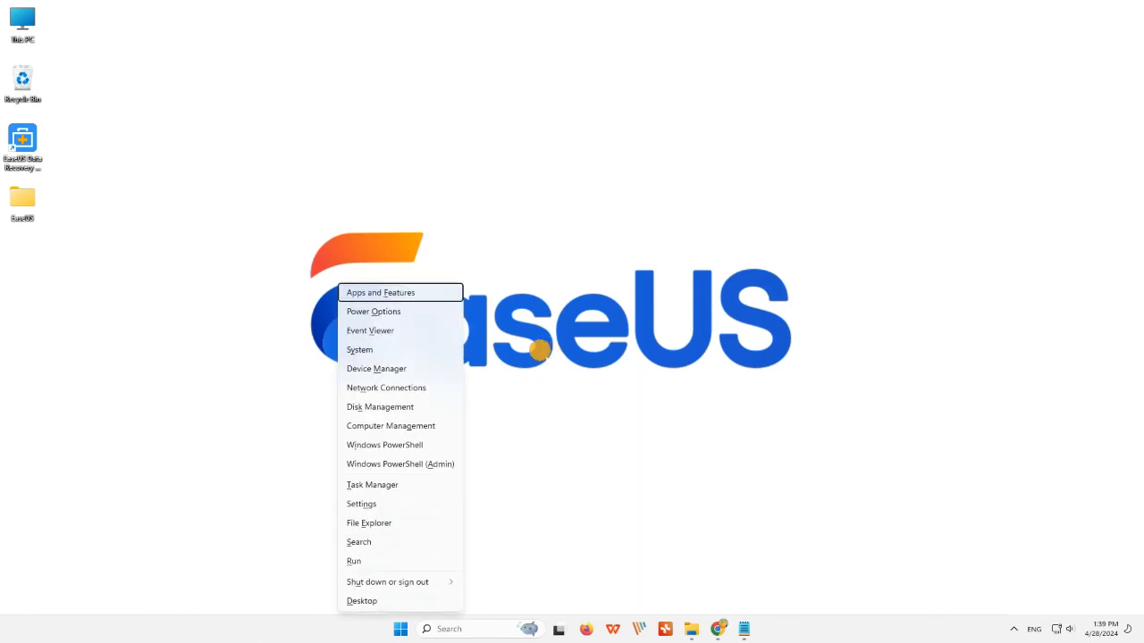
mouse_move(420, 407)
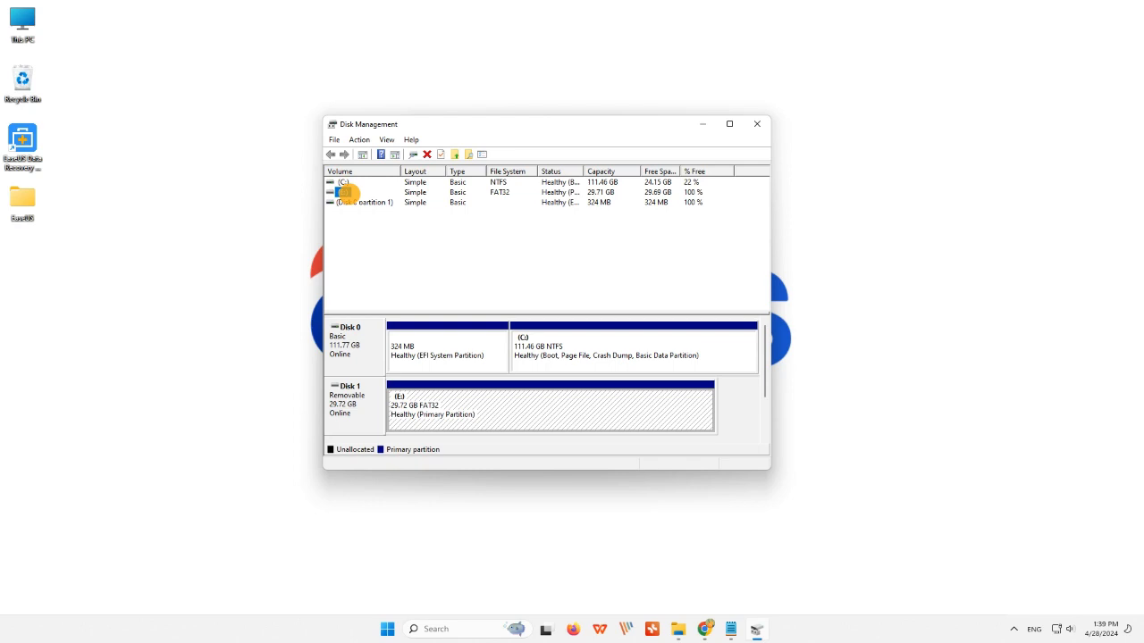
right_click(357, 182)
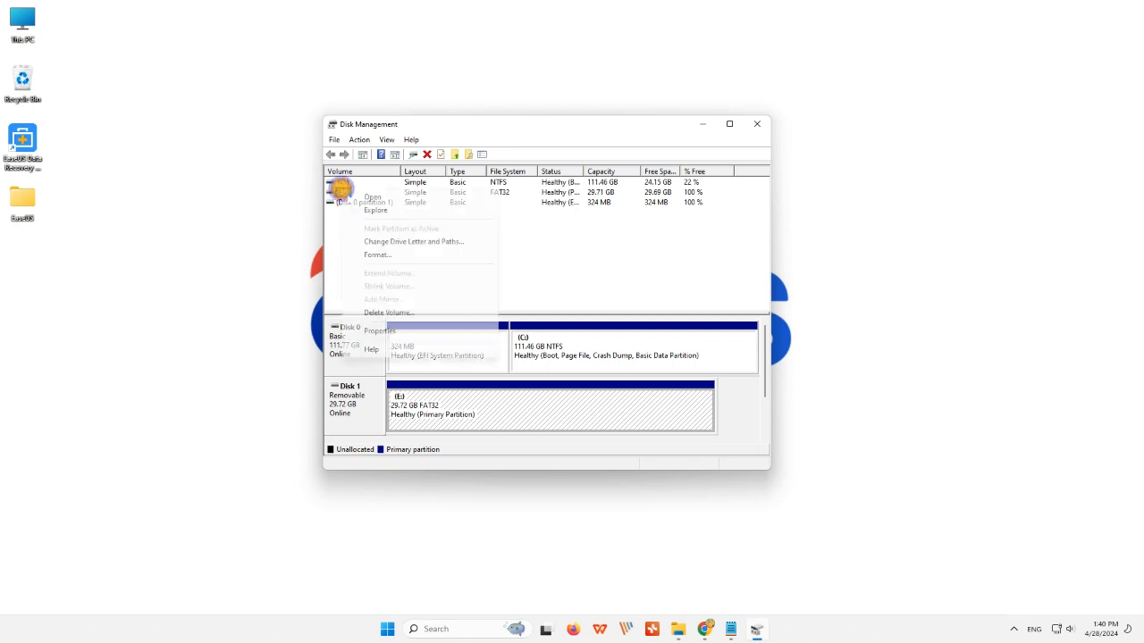
mouse_move(415, 241)
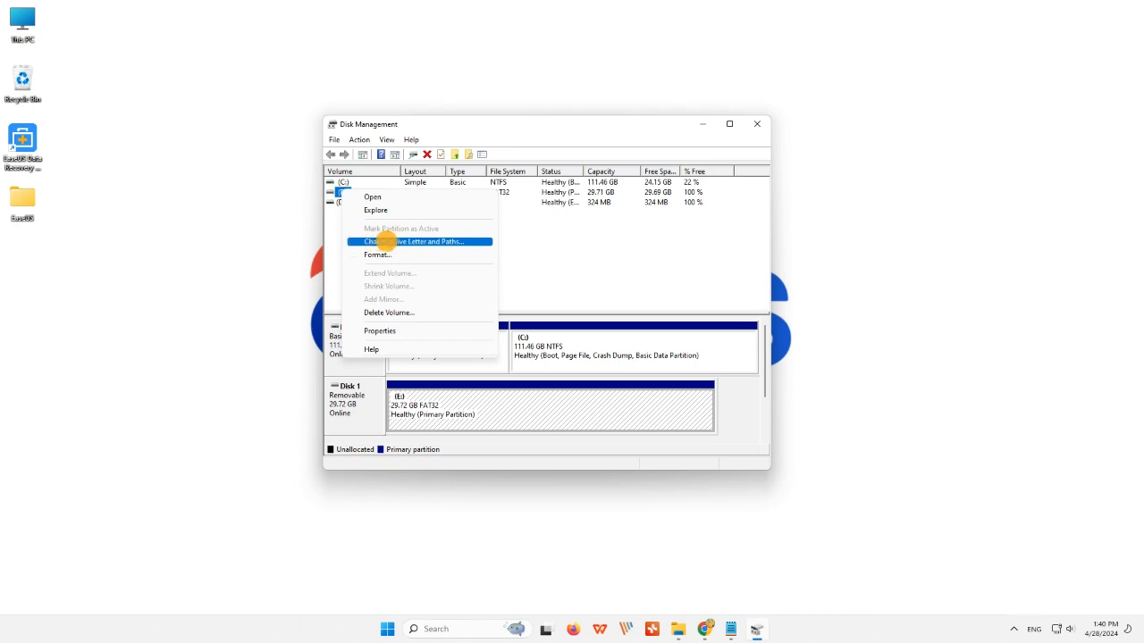
left_click(422, 241)
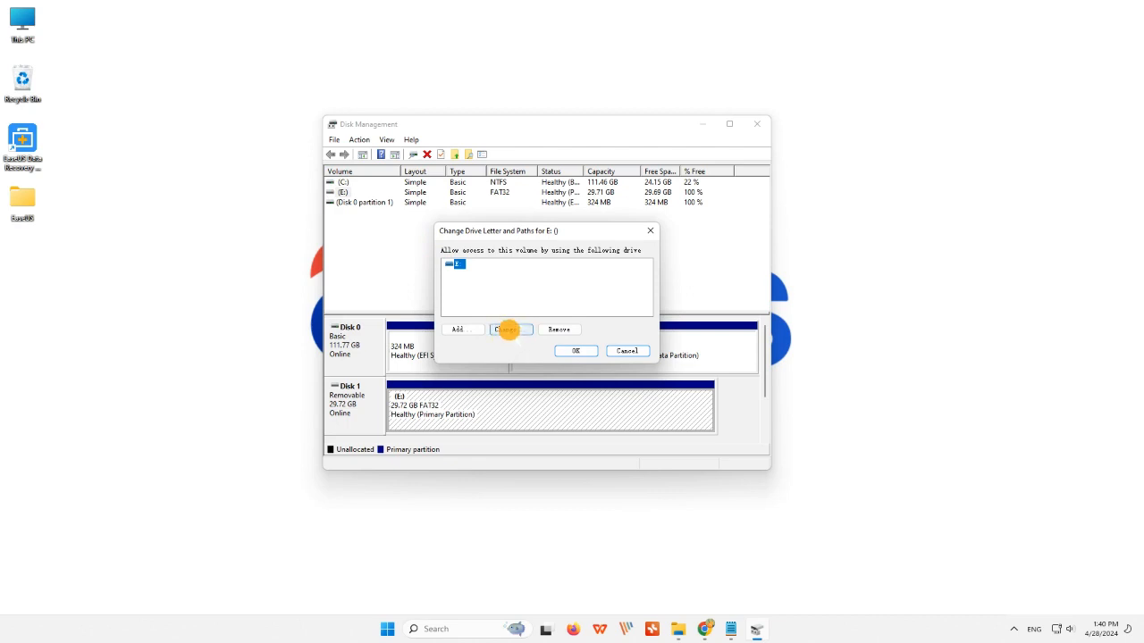
left_click(511, 329)
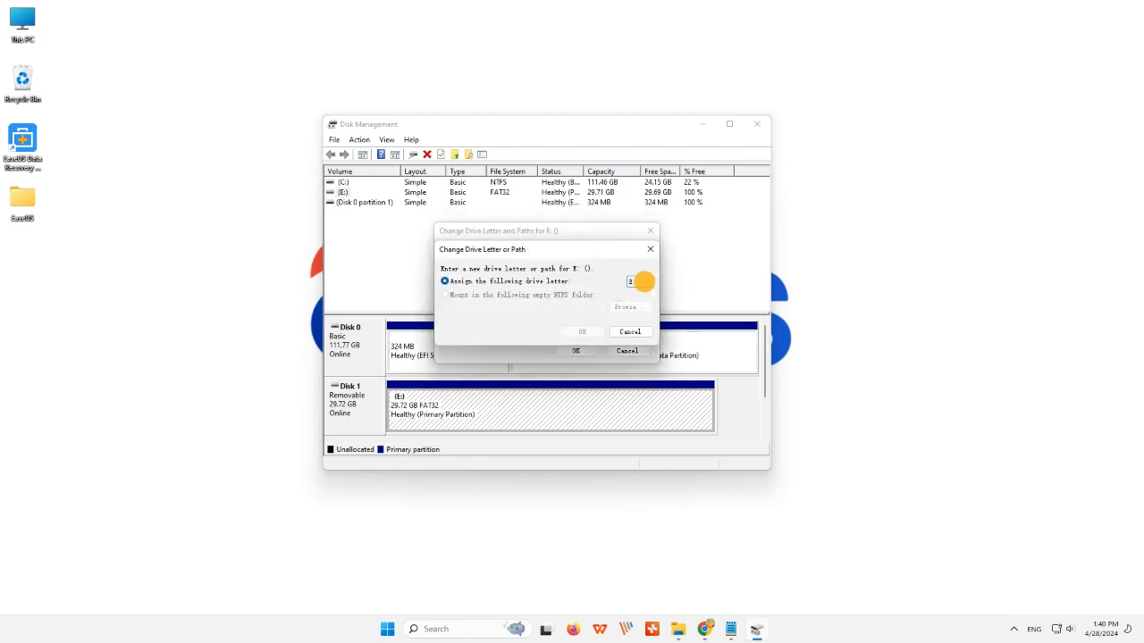
left_click(647, 282)
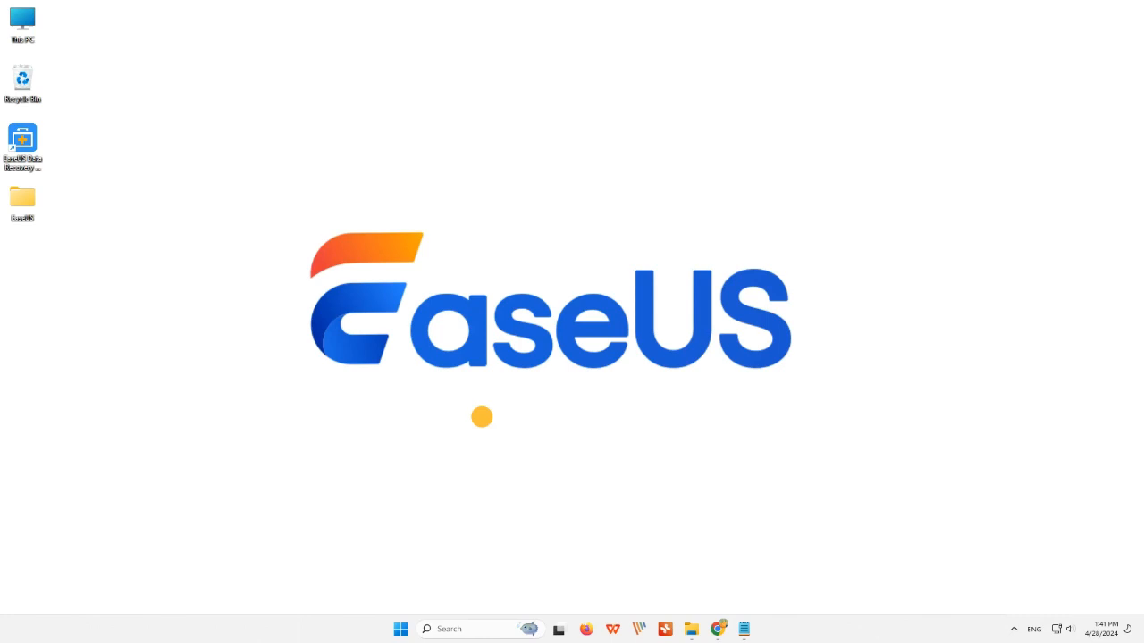
Run a Command Prompt from Run (cmd) and enter a chkdsk check on drive G:.
type("cmd")
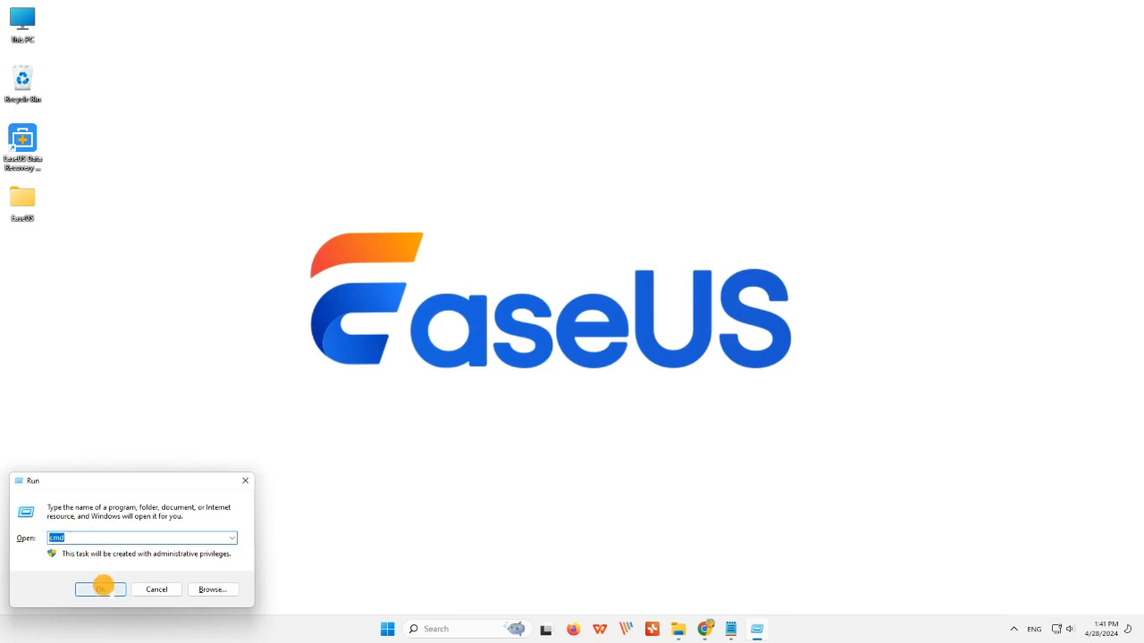
left_click(100, 589)
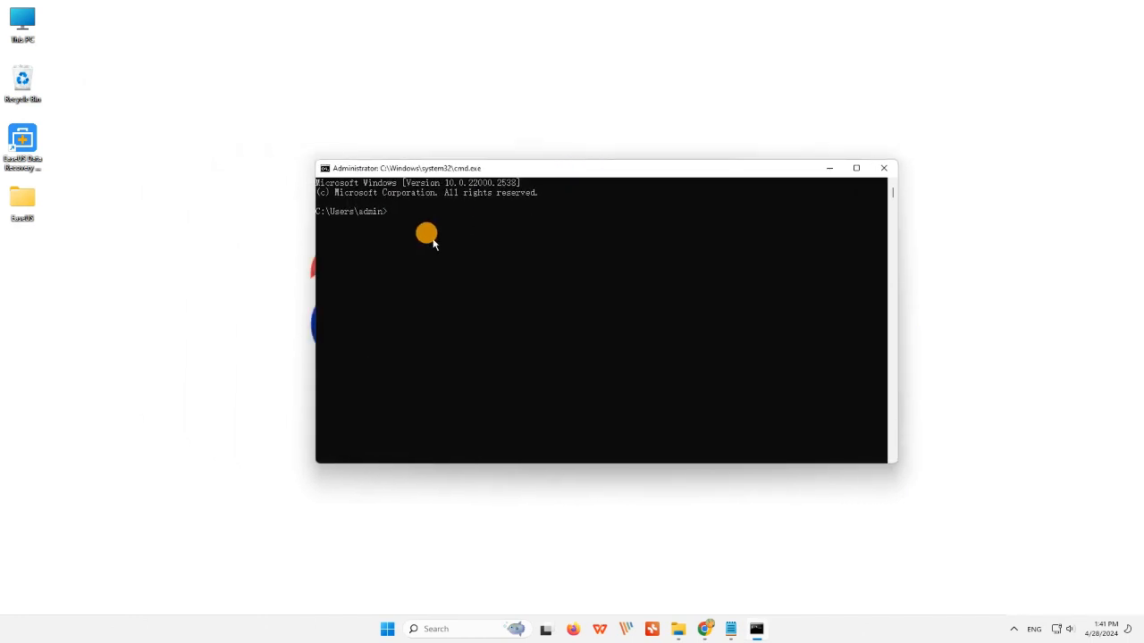
type("chkdsk g: / e")
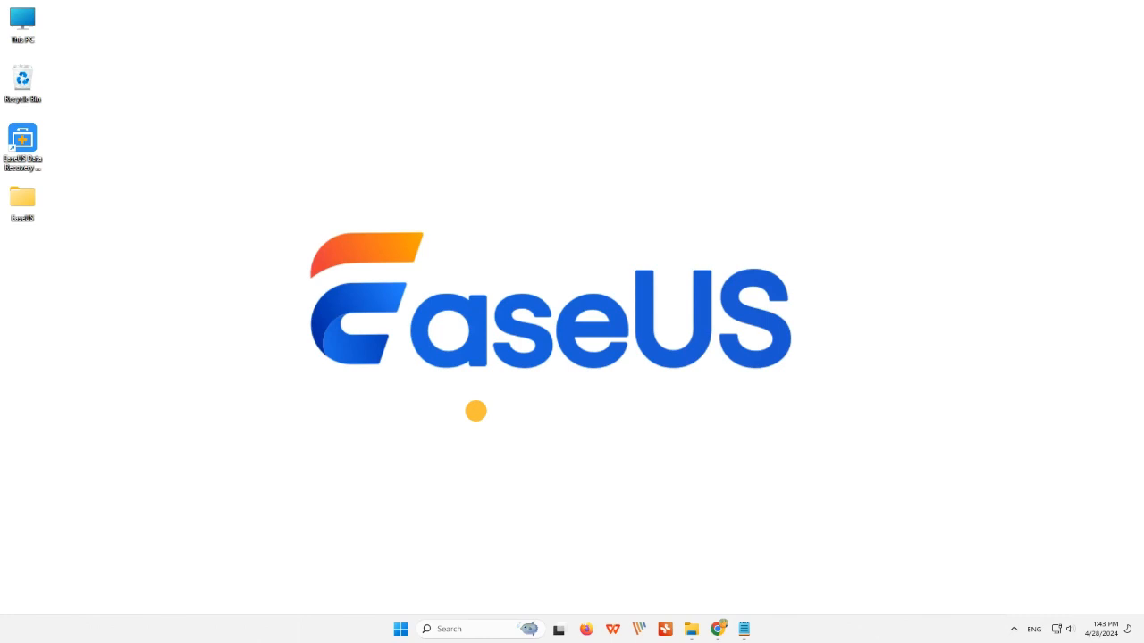
In Device Manager, start a driver update for the Generic STORAGE DEVICE USB Device.
right_click(400, 629)
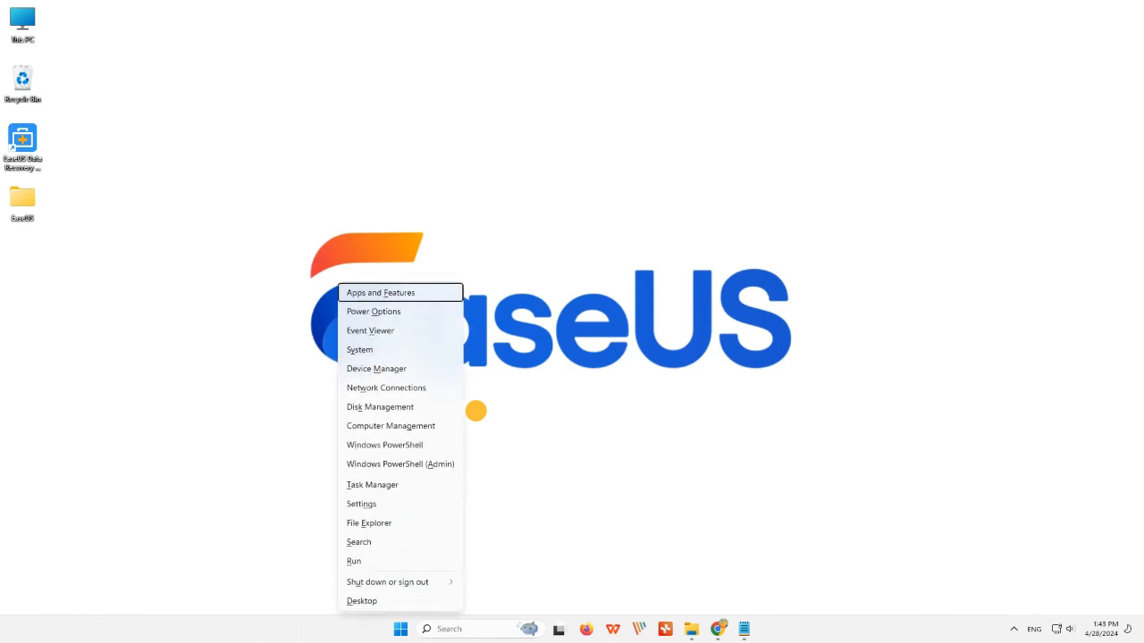
mouse_move(383, 368)
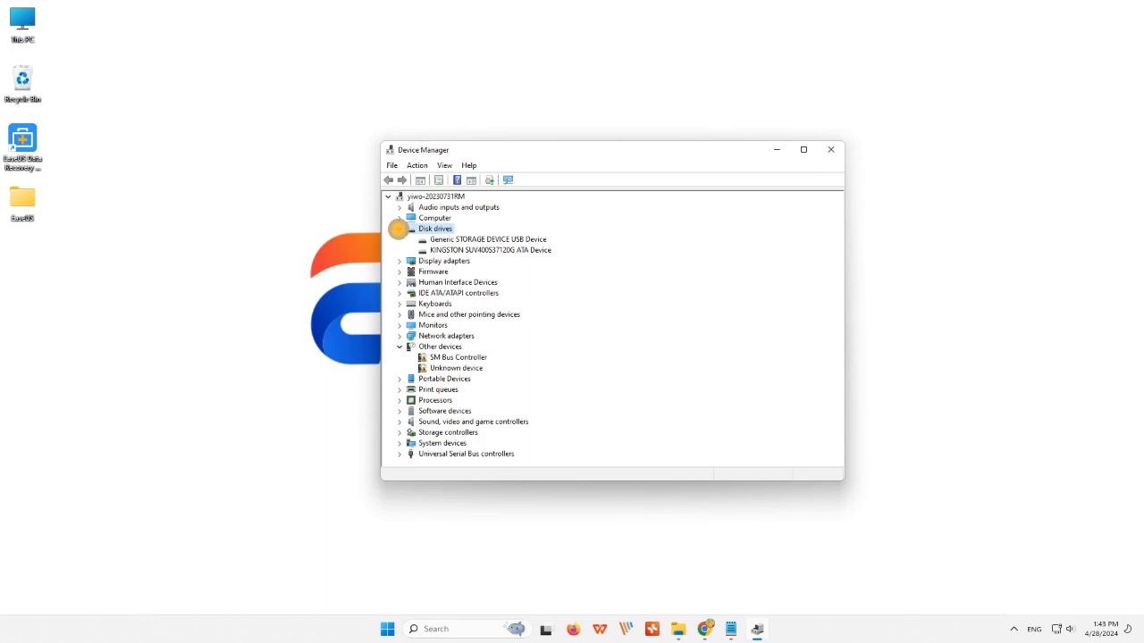
mouse_move(504, 240)
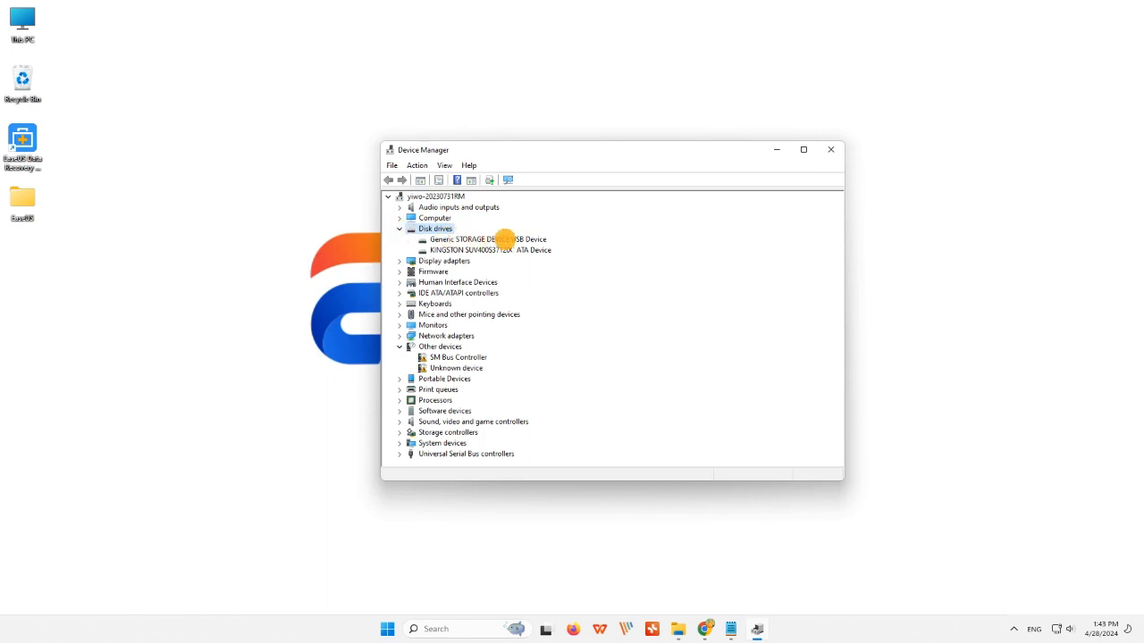
left_click(486, 240)
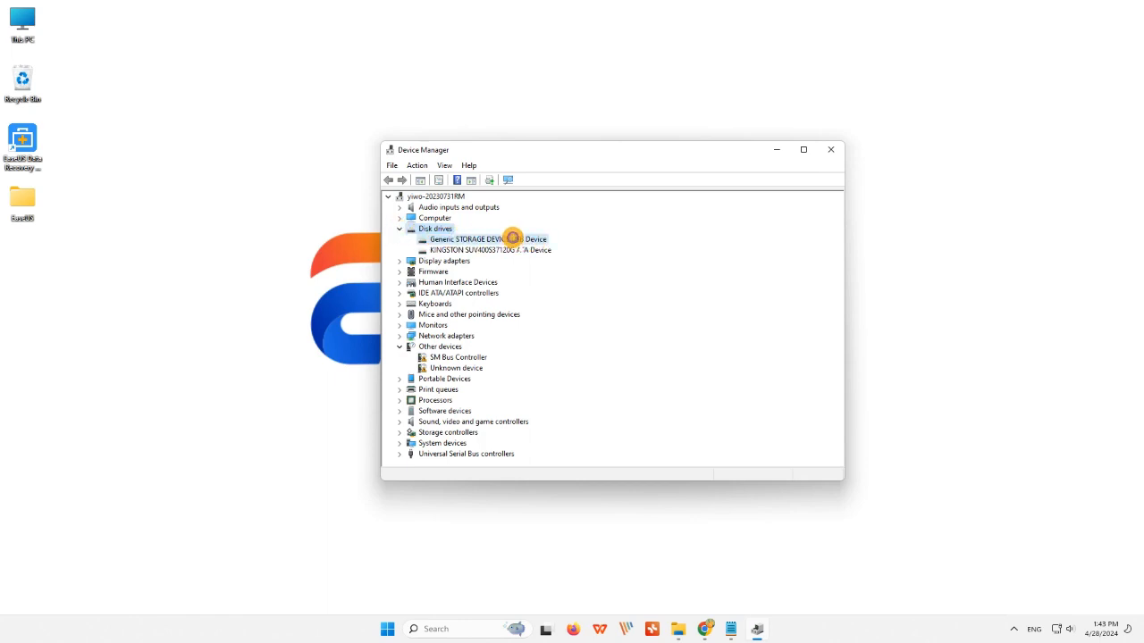
right_click(486, 239)
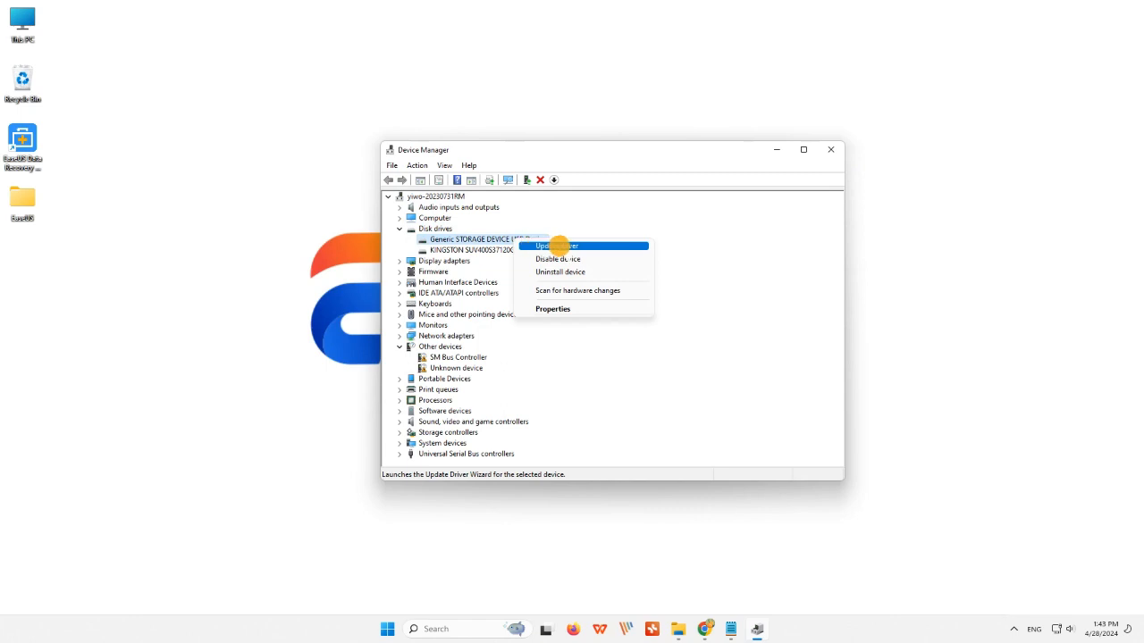
left_click(554, 247)
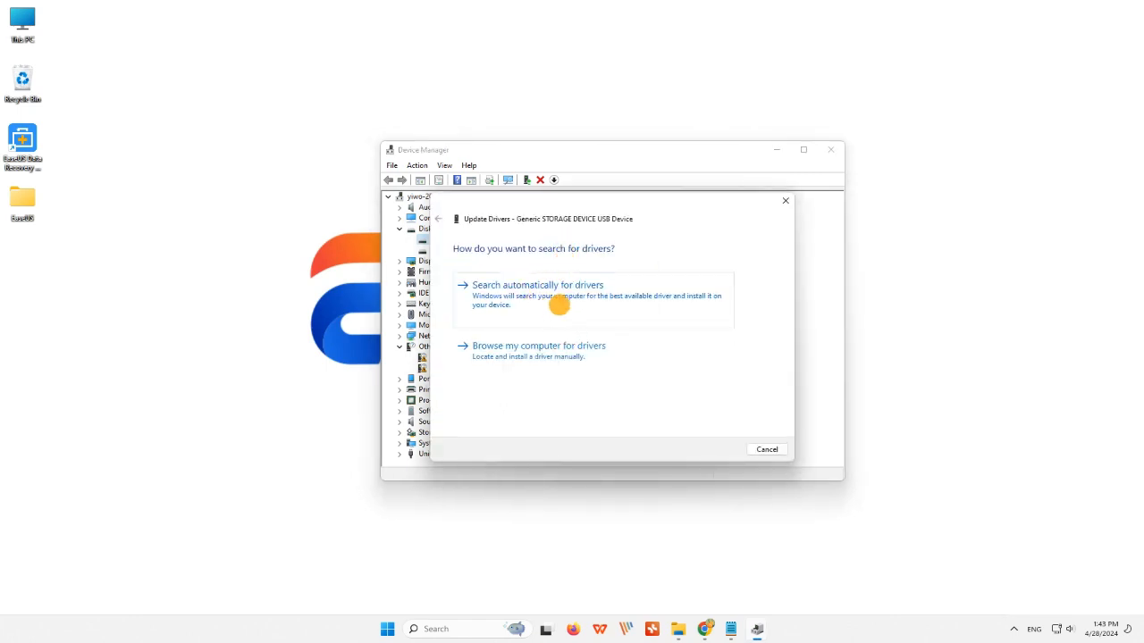
Search automatically for drivers, dismiss the already-installed result and head to the EaseUS site.
left_click(536, 285)
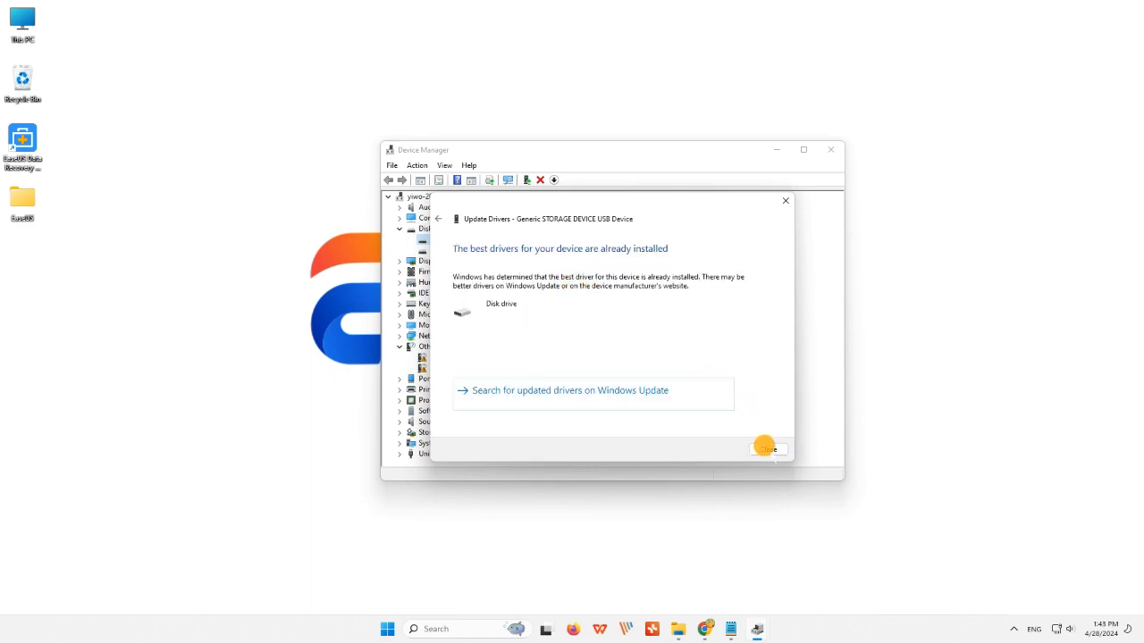
left_click(766, 447)
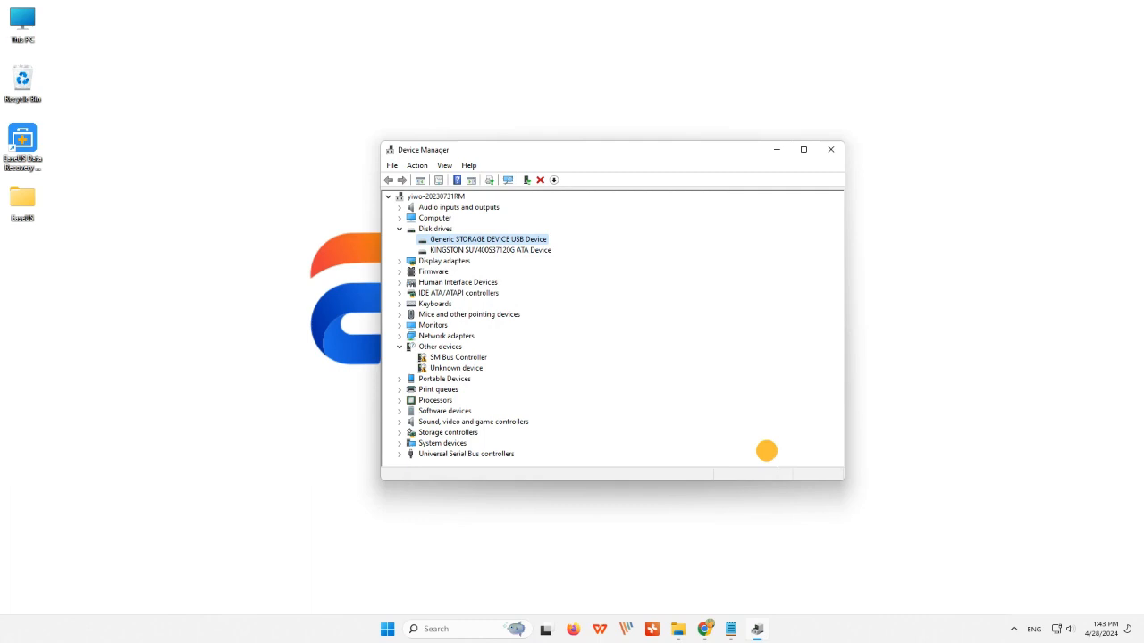
left_click(829, 150)
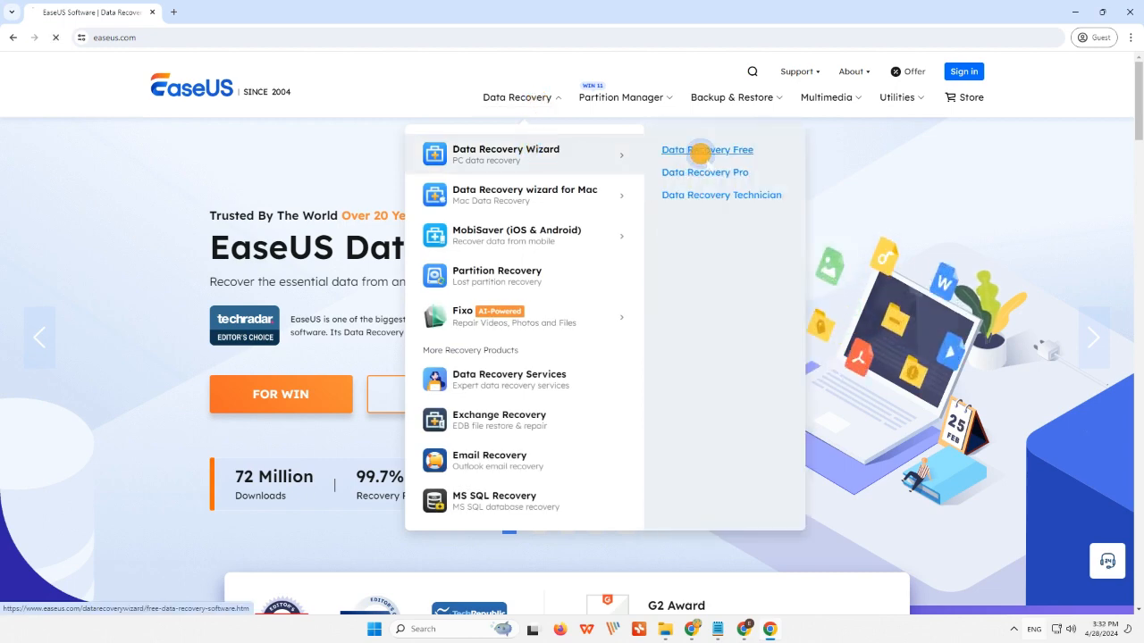
Get Data Recovery Free from the EaseUS site so its shortcut lands on the desktop.
left_click(708, 150)
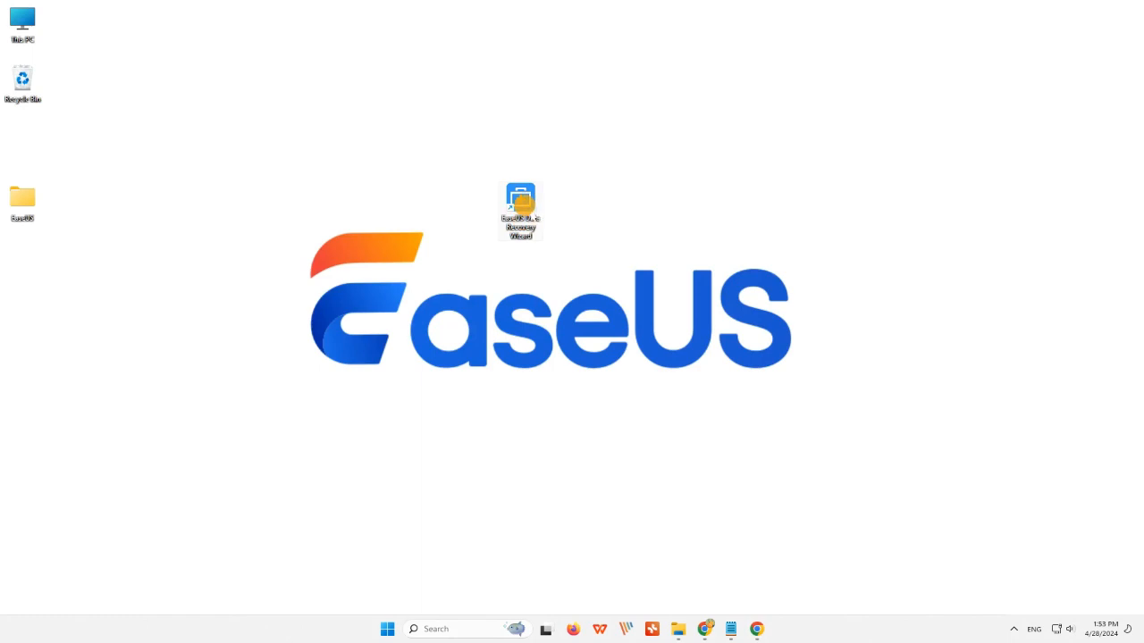
Launch EaseUS Data Recovery Wizard, choose SD Card mode and scan the 30 GB STORAGE DEVICE.
double_click(520, 211)
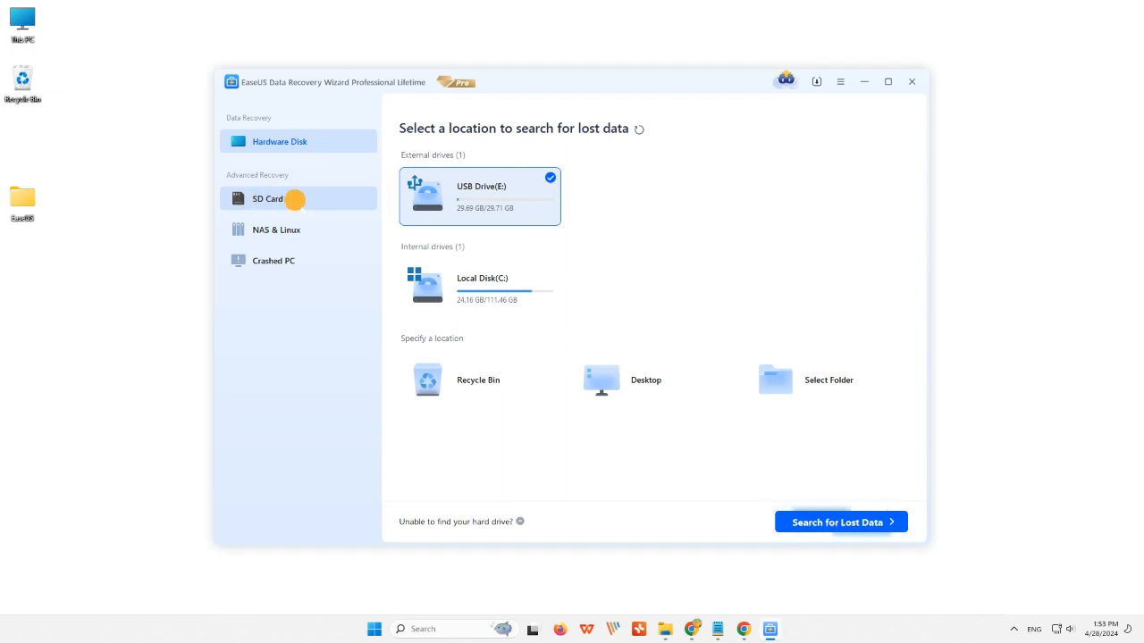
left_click(268, 198)
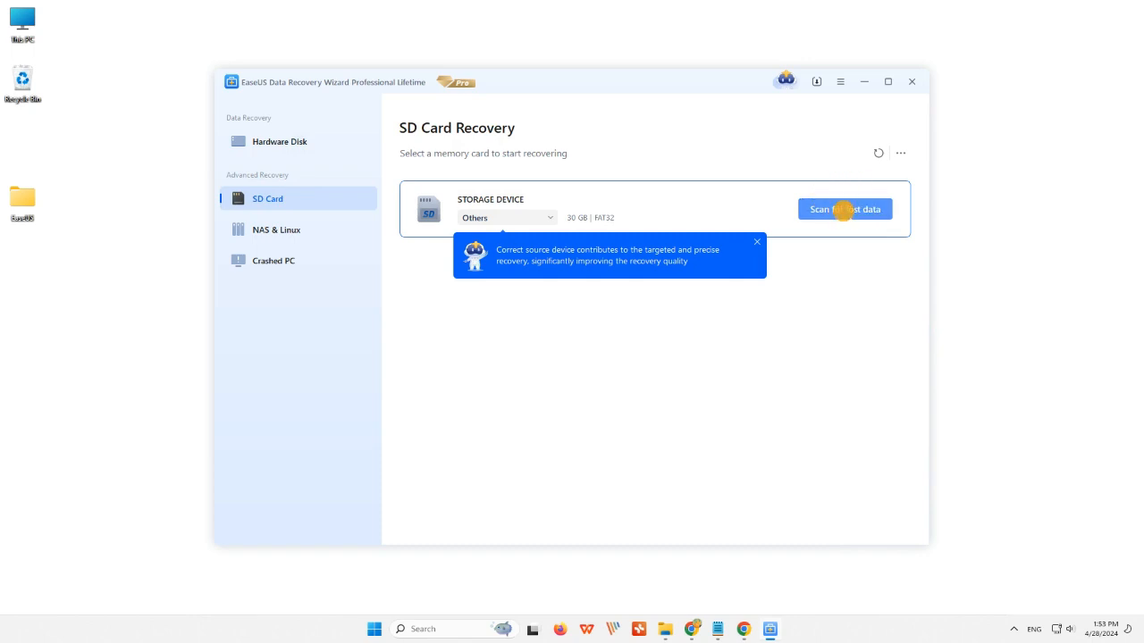
left_click(843, 209)
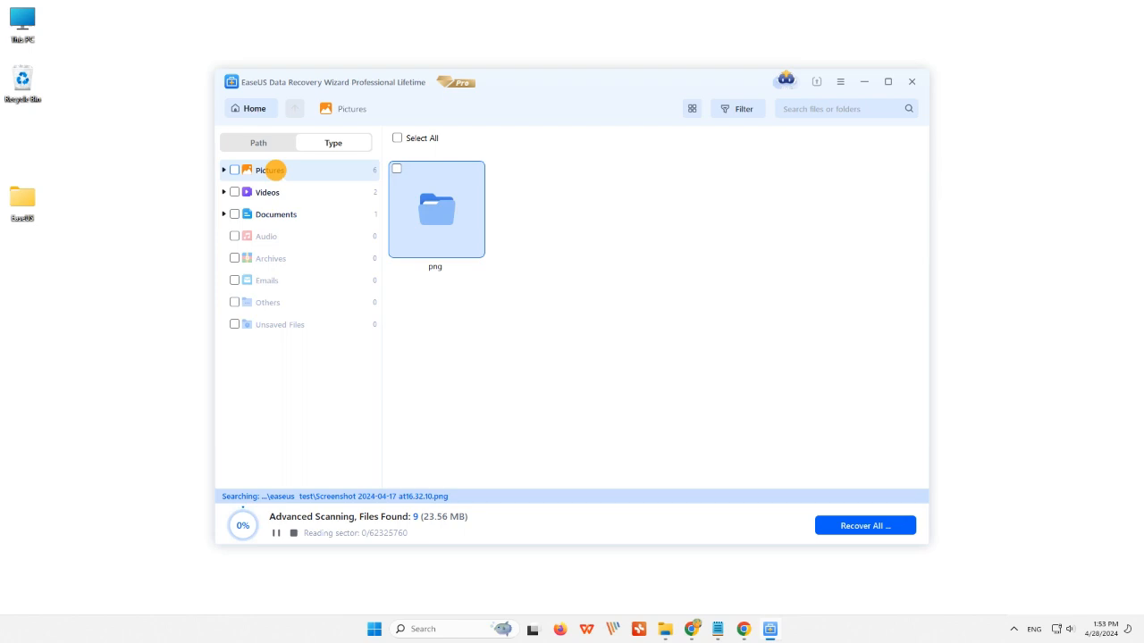
Preview the first found PNG under Pictures > png, recover it and select SCREEN~4.PNG in C:\Recovered.
left_click(275, 214)
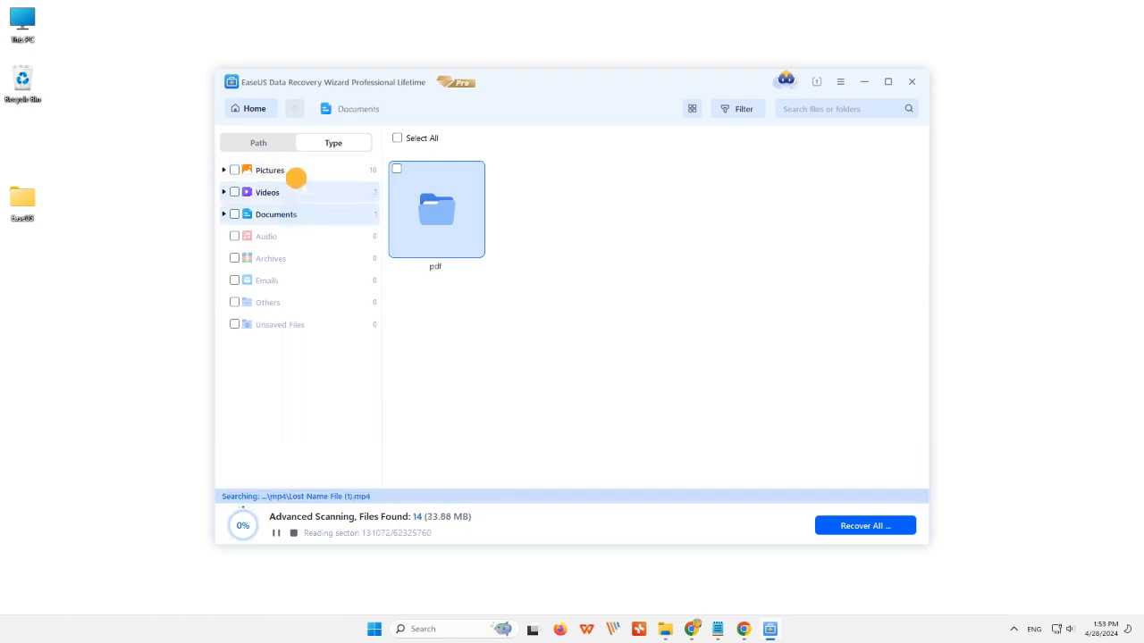
left_click(268, 169)
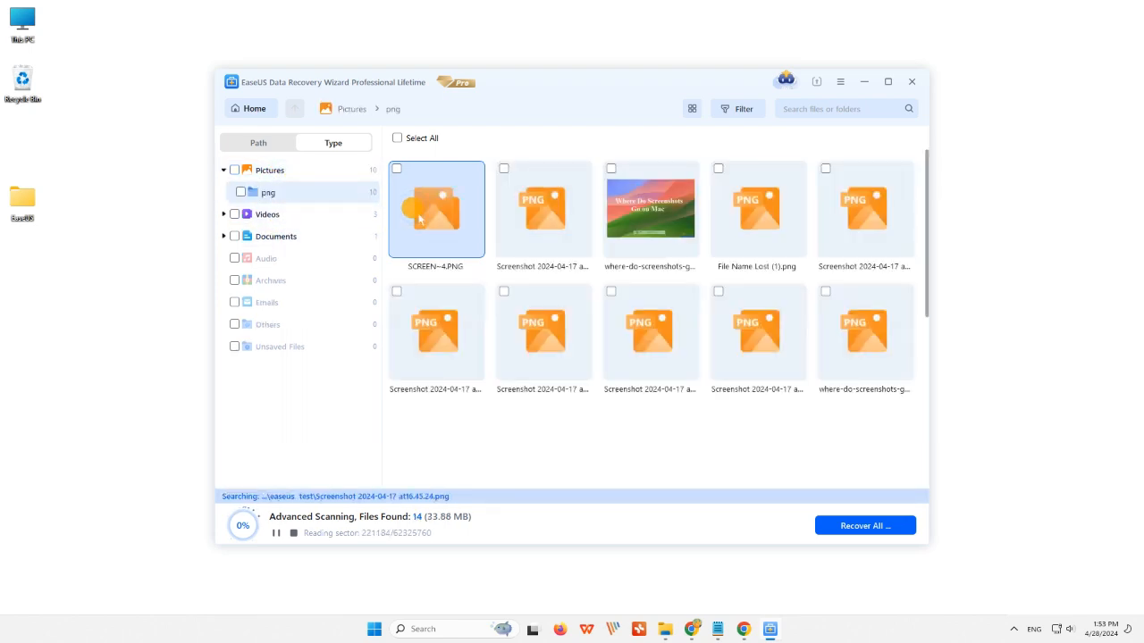
double_click(436, 209)
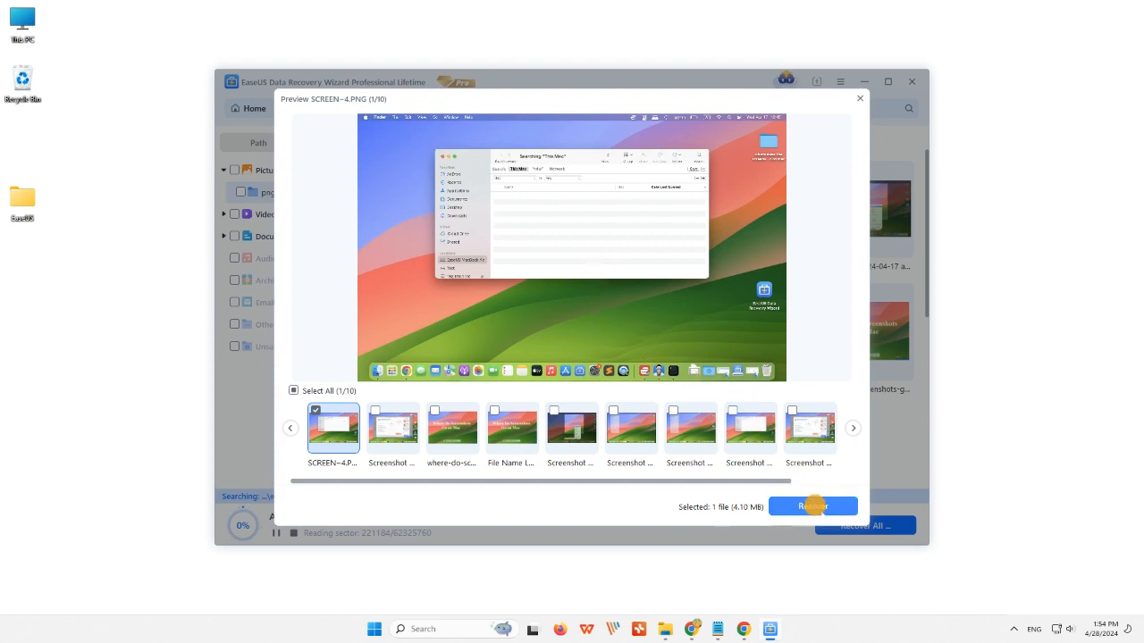
left_click(811, 506)
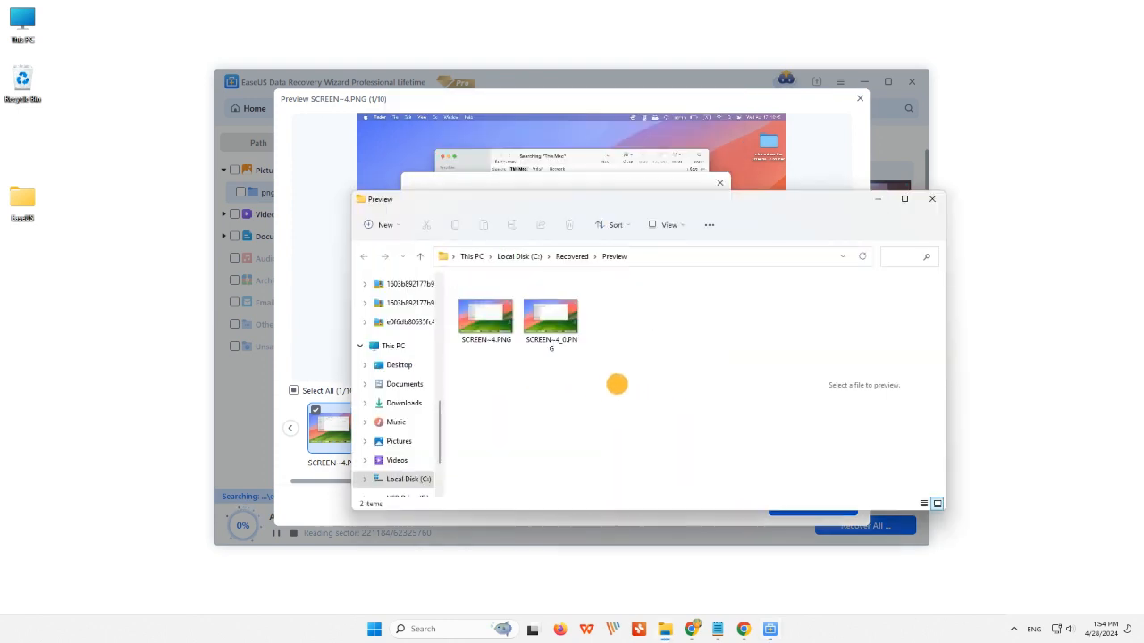
left_click(486, 318)
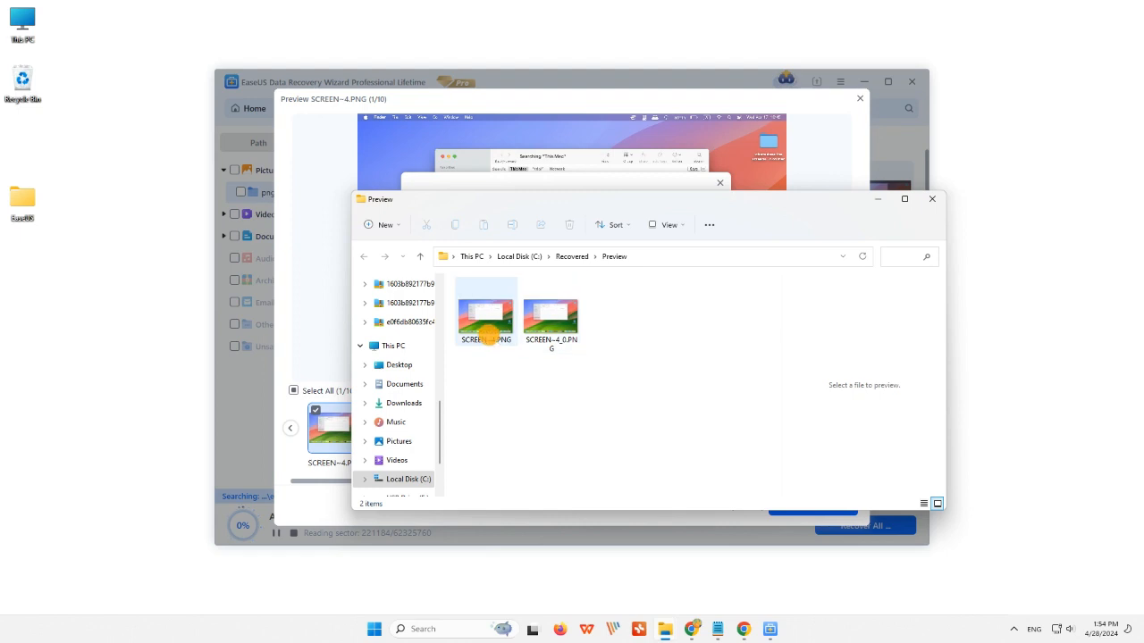